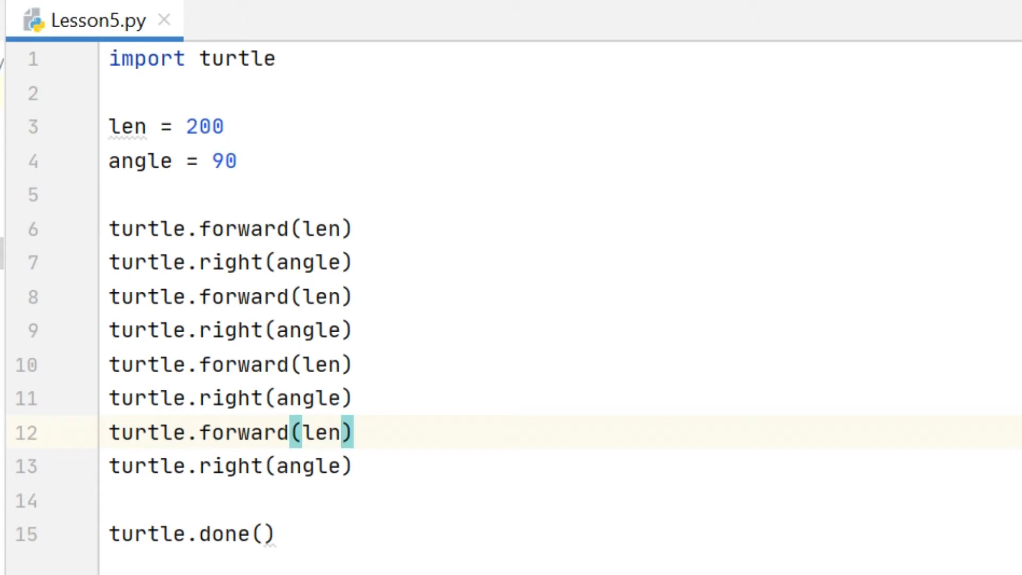
Add 'for i in range(4):' on line 6 and indent the first forward/right pair under it.
click(117, 195)
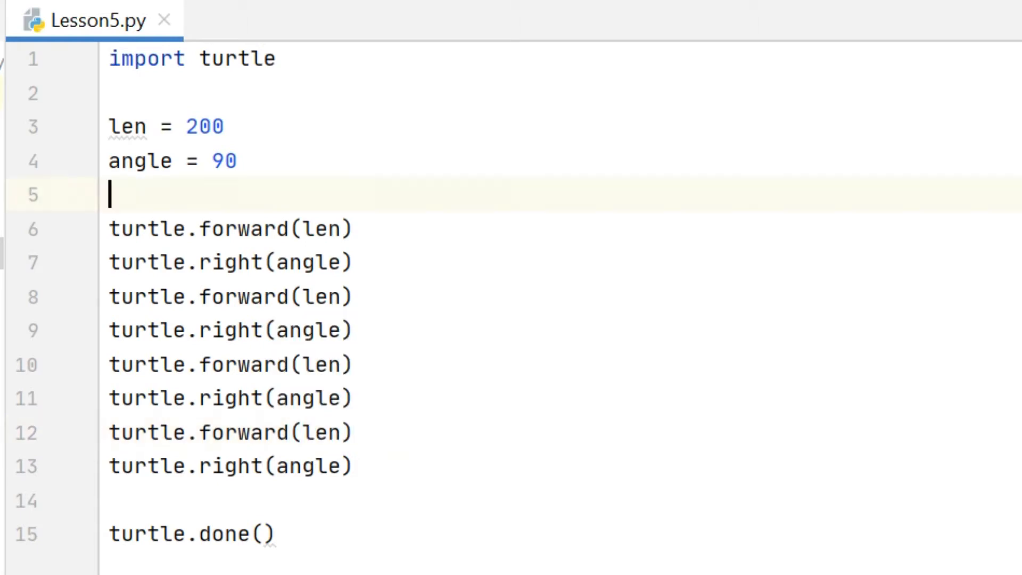
click(352, 262)
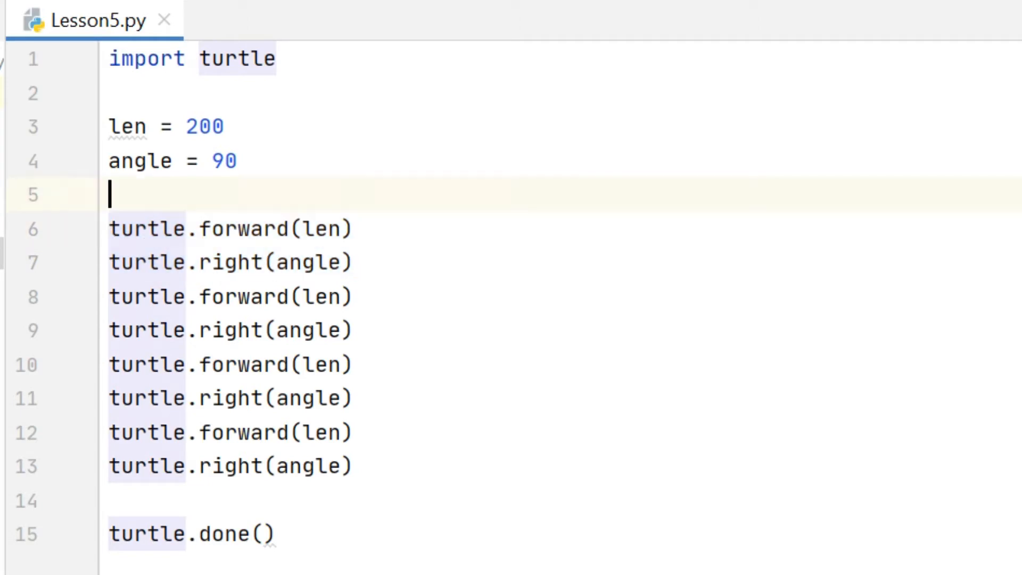
text(for)
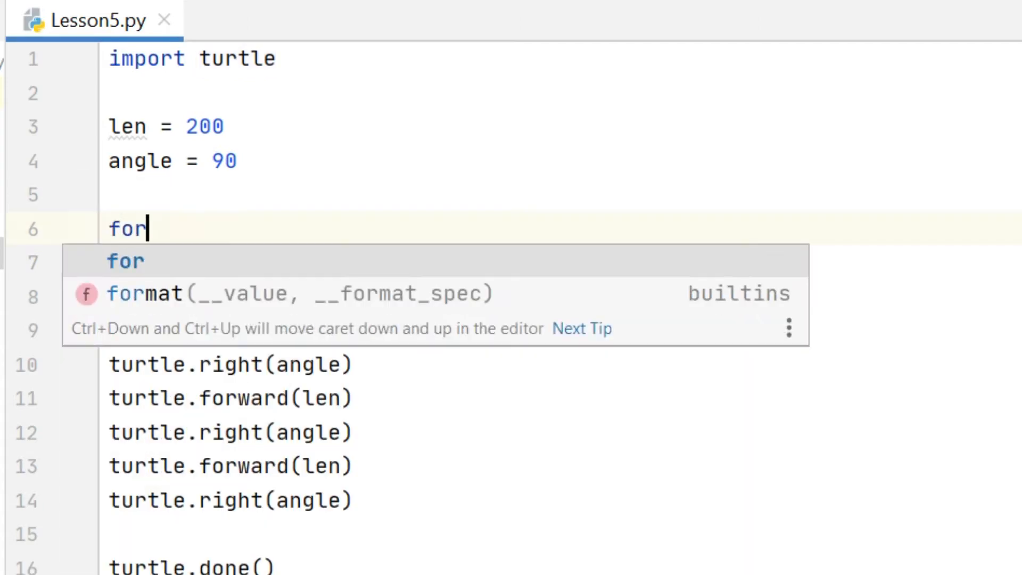
text(i in rang)
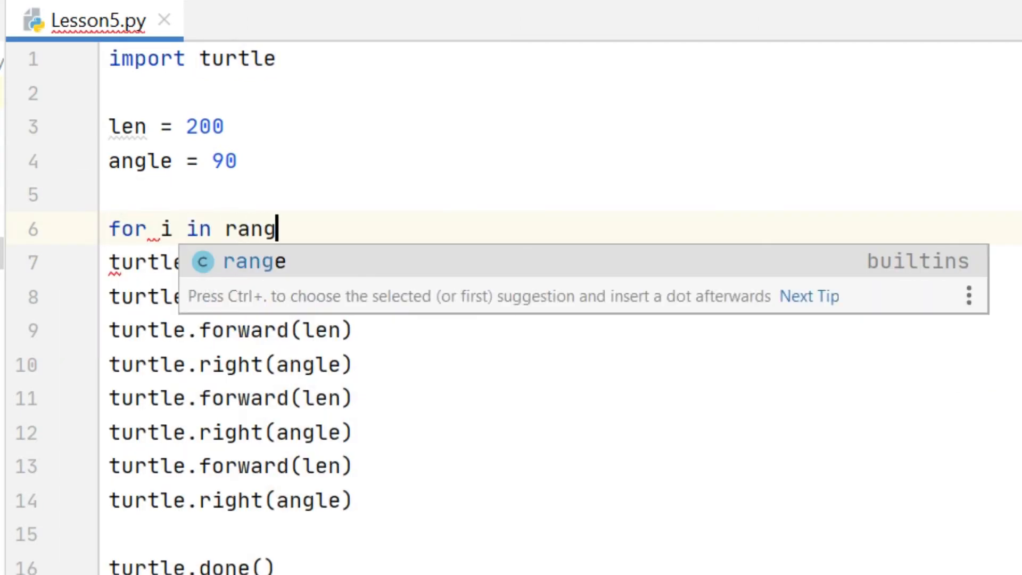
text(e(4))
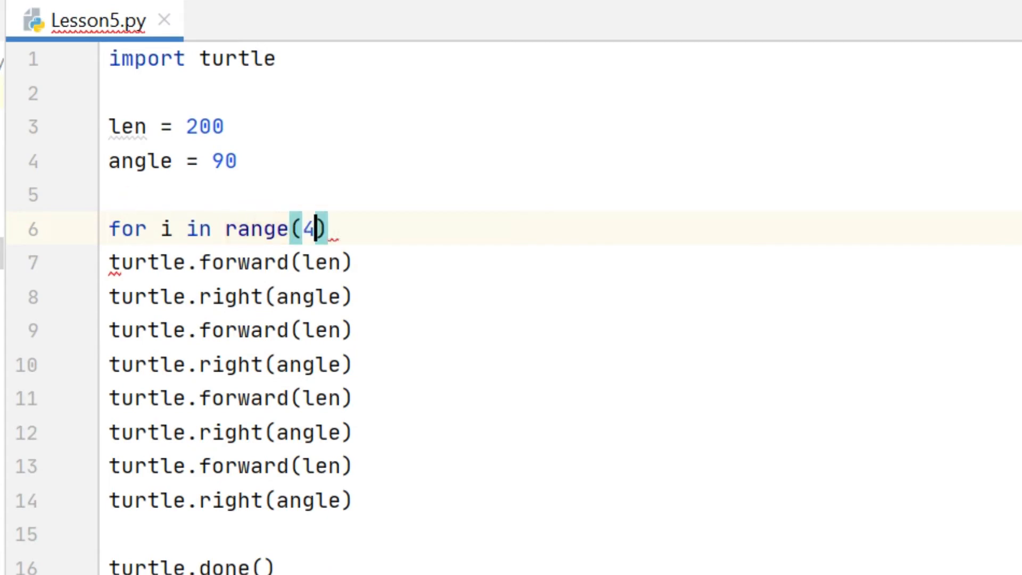
text(:)
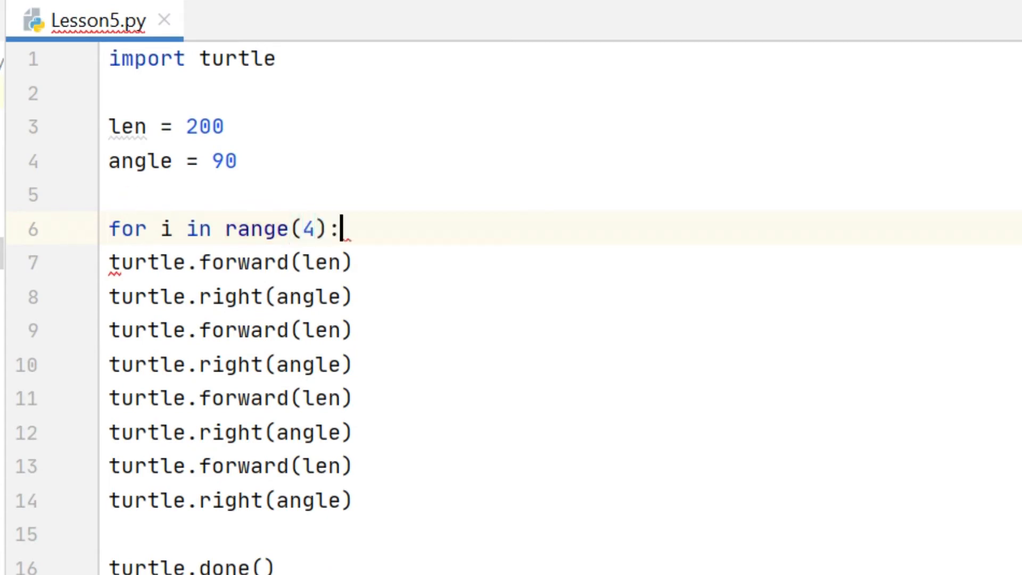
click(111, 261)
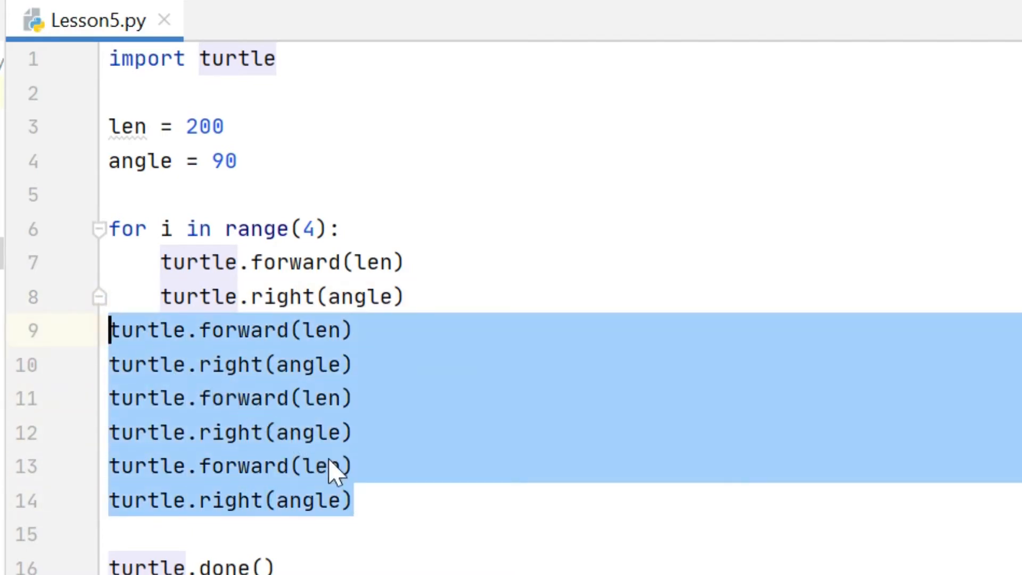
Delete the six duplicated turtle lines, run the square, and close the turtle window.
key(Delete)
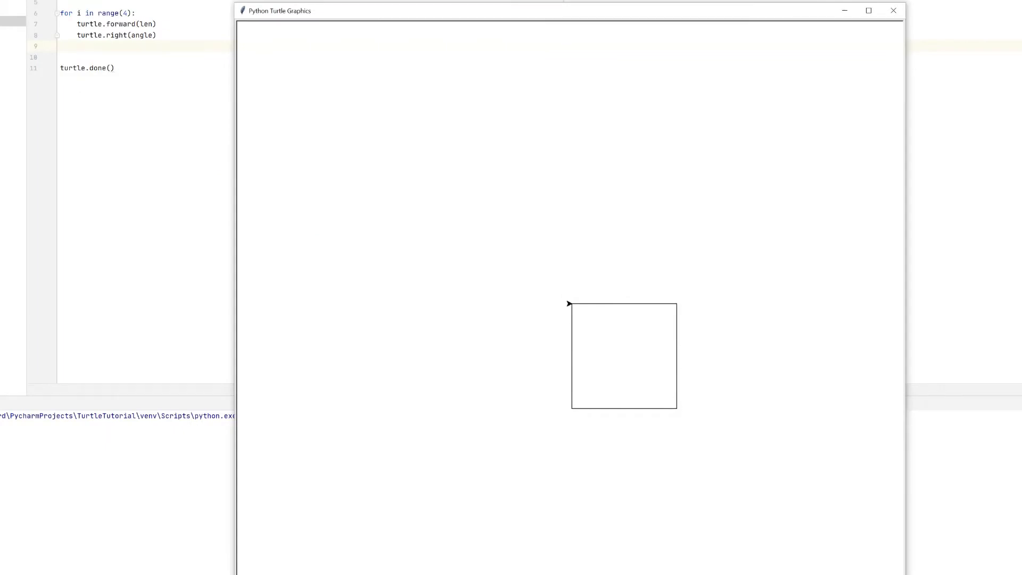
mouse_move(533, 290)
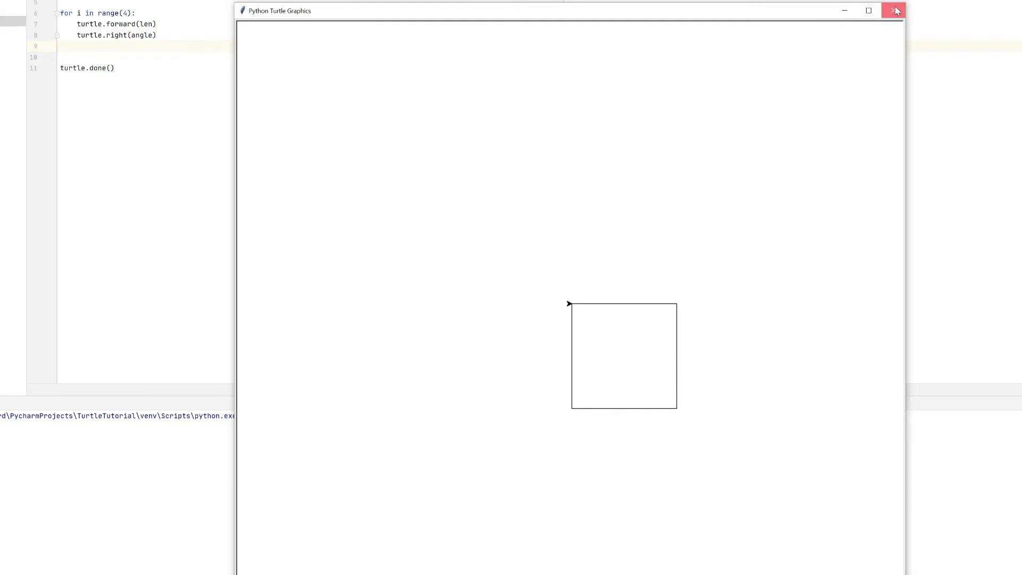
click(894, 11)
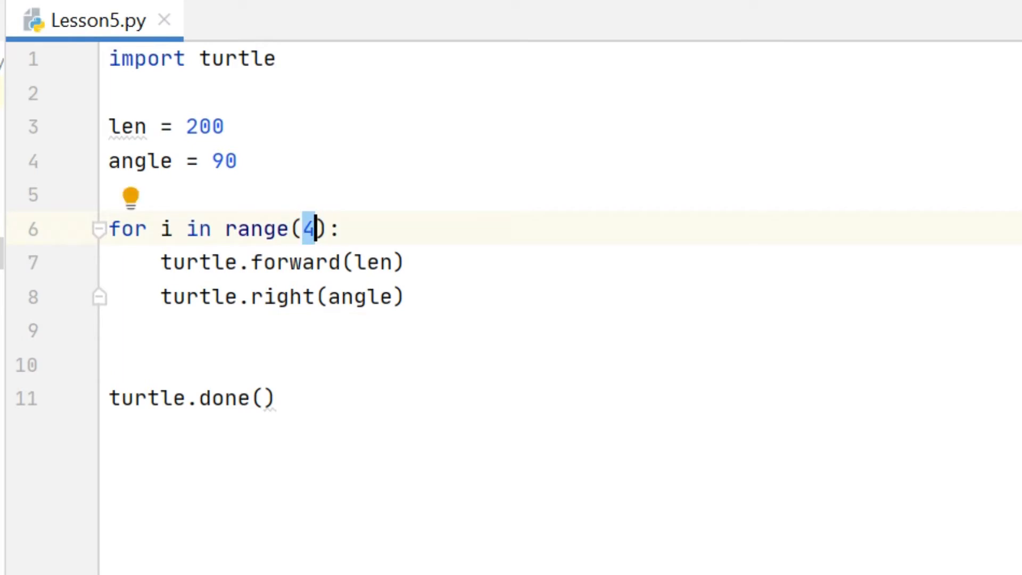
Change the loop count from range(4) to range(40).
text(0)
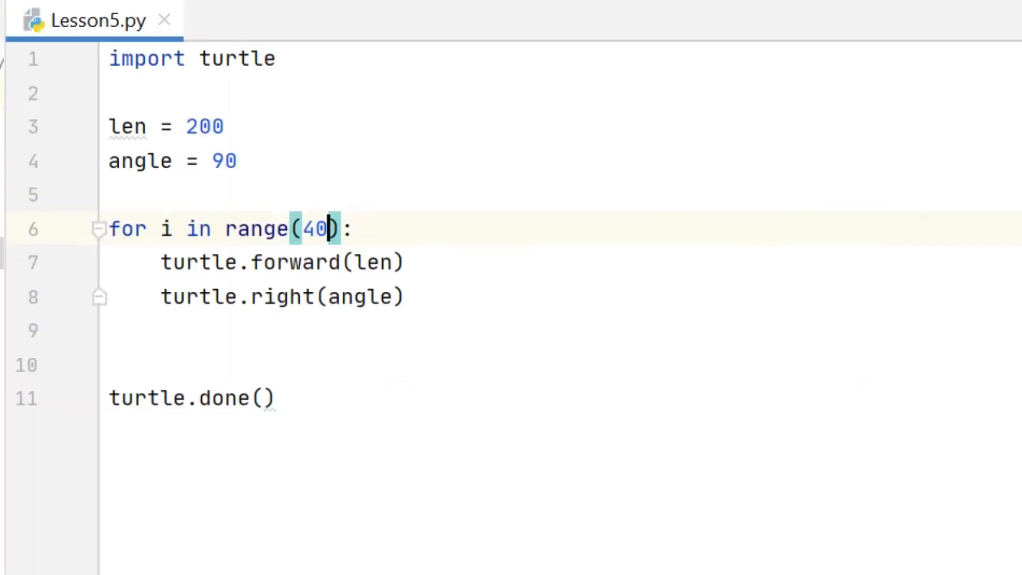
click(117, 194)
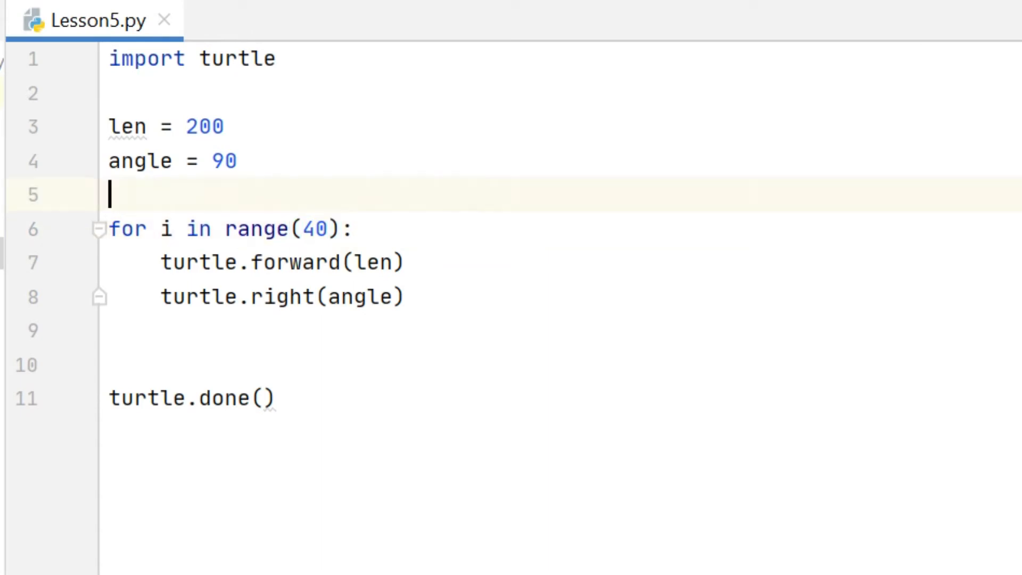
Add times = int(input("How many times should I repeat?")) and loop over range(times).
key(Return)
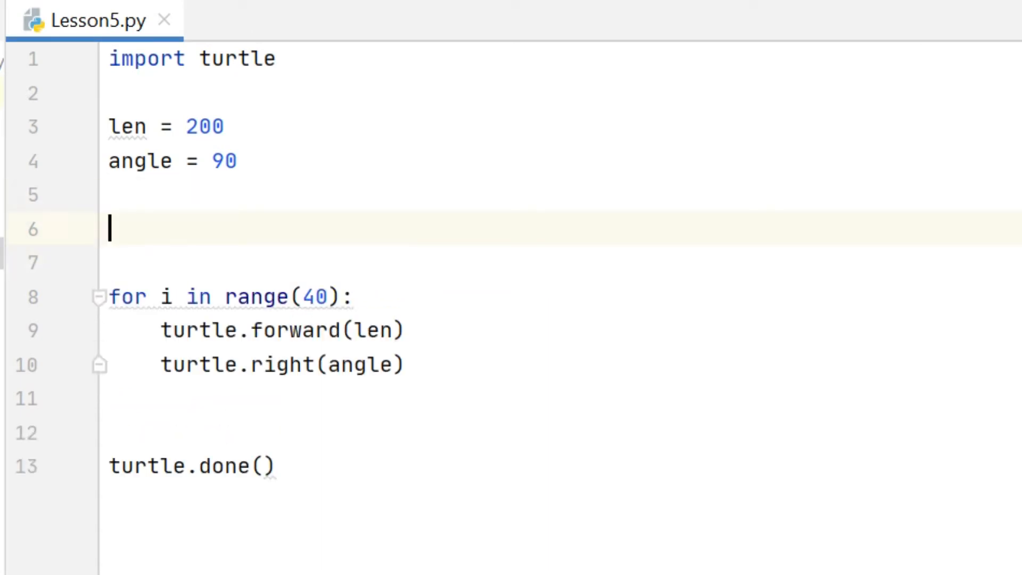
text(times = int(input()
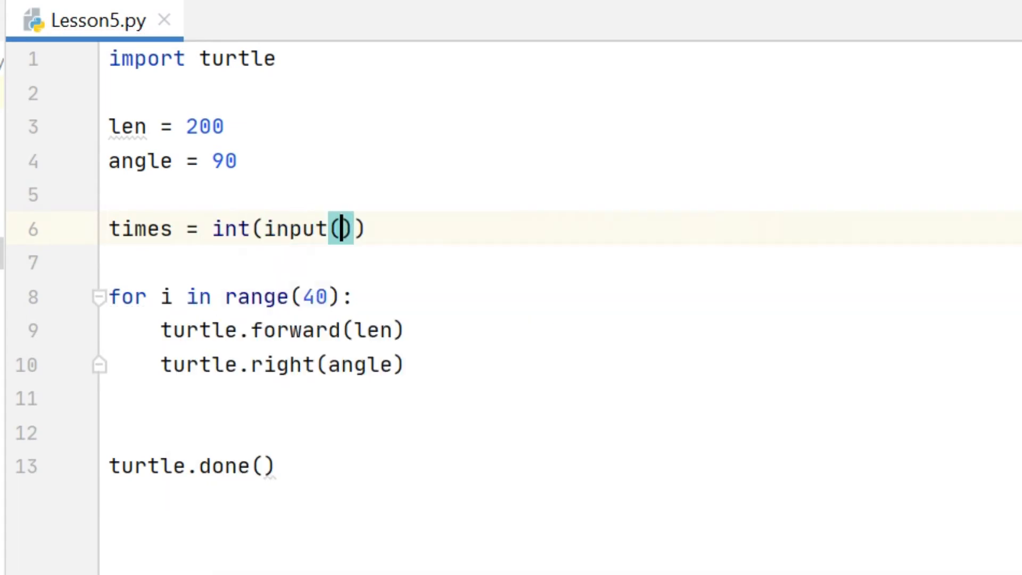
text("Hpow")
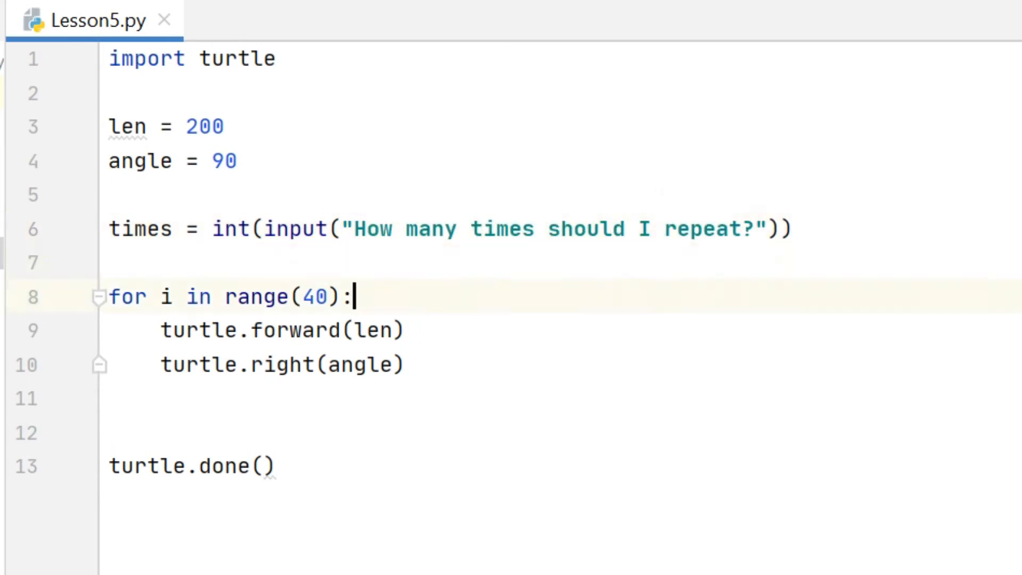
text(times)
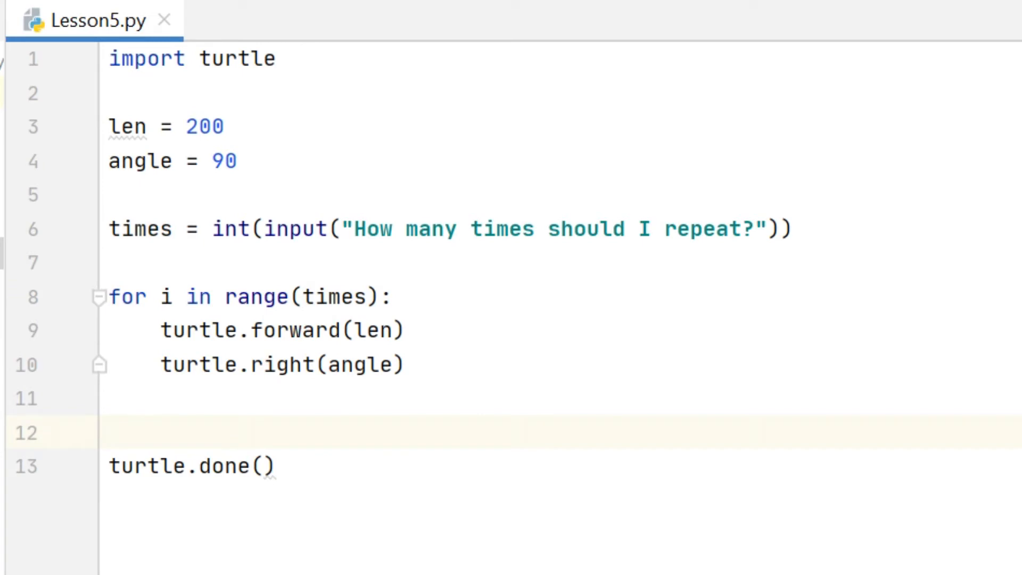
Rerun Lesson5, enter 10 repetitions at the prompt, then close the turtle square window.
click(21, 70)
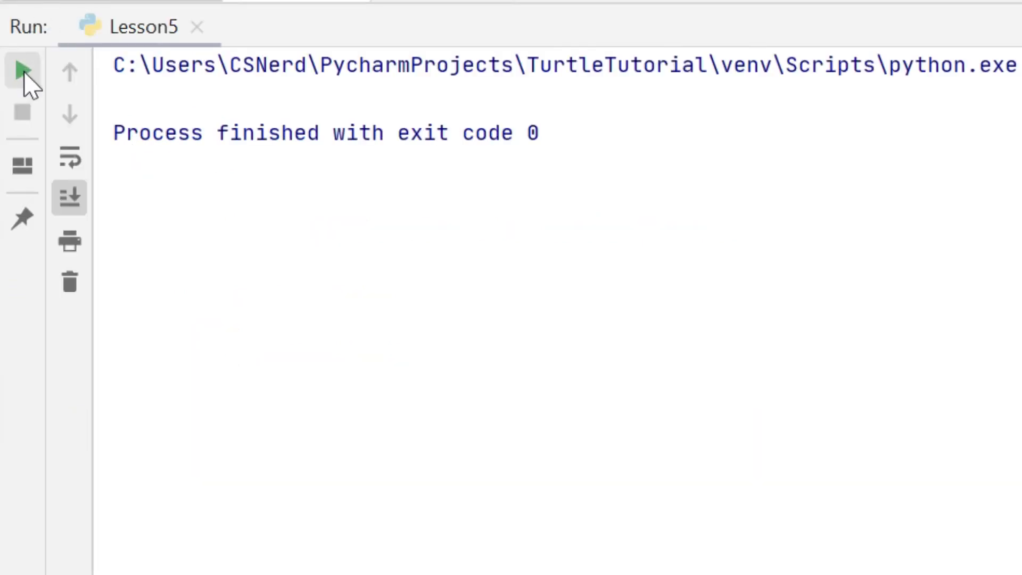
click(23, 71)
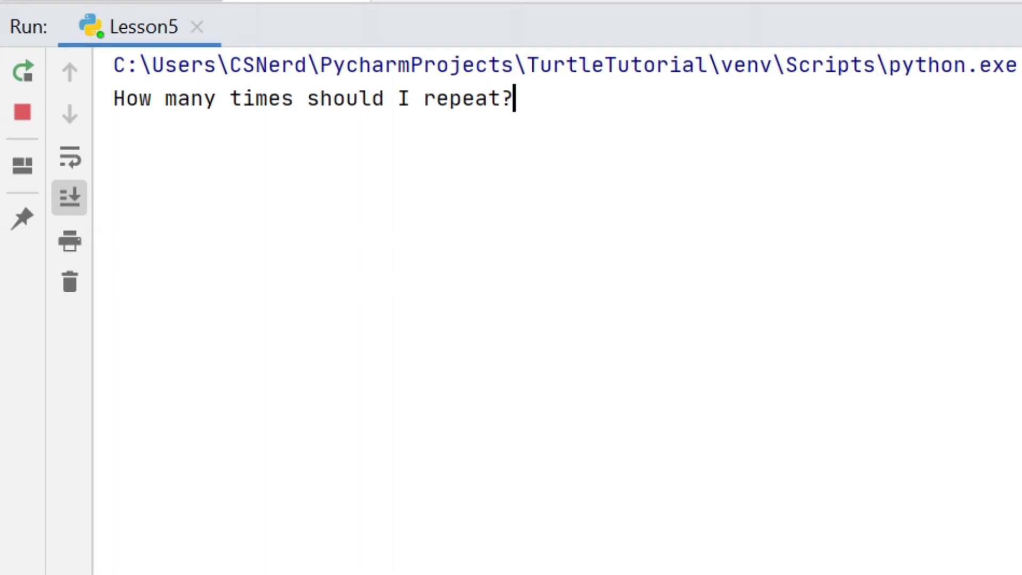
text(2)
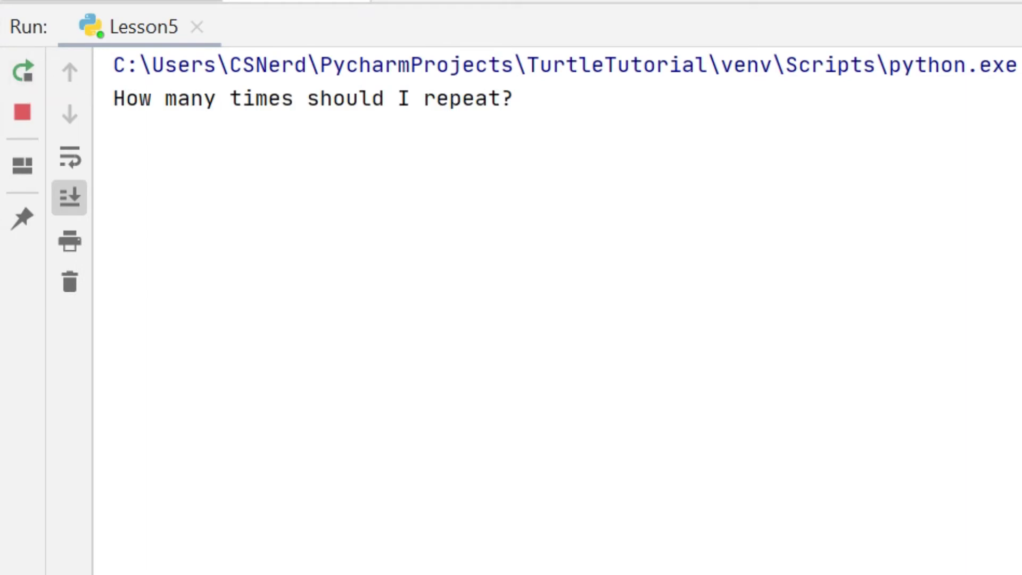
text(10)
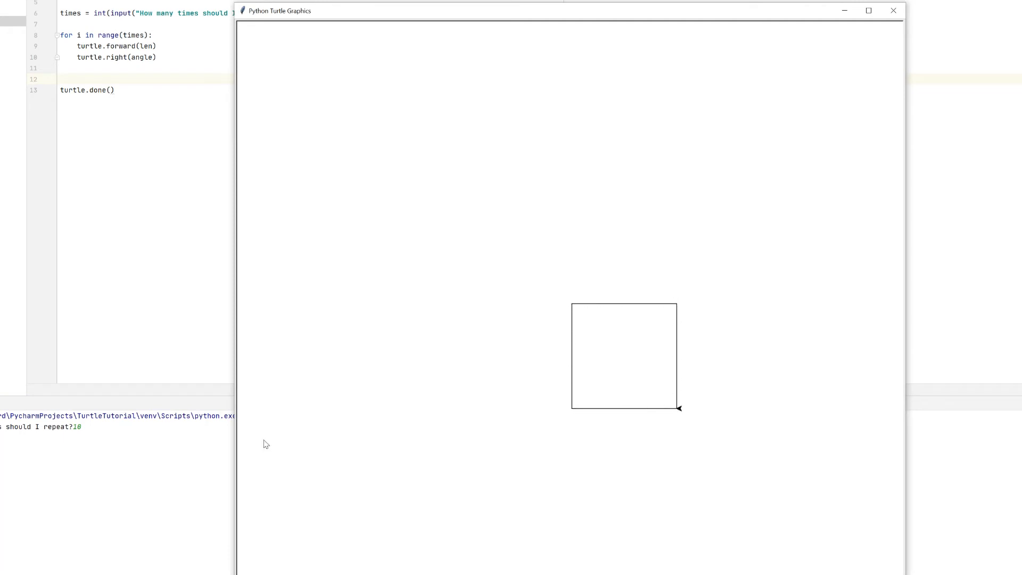
click(893, 10)
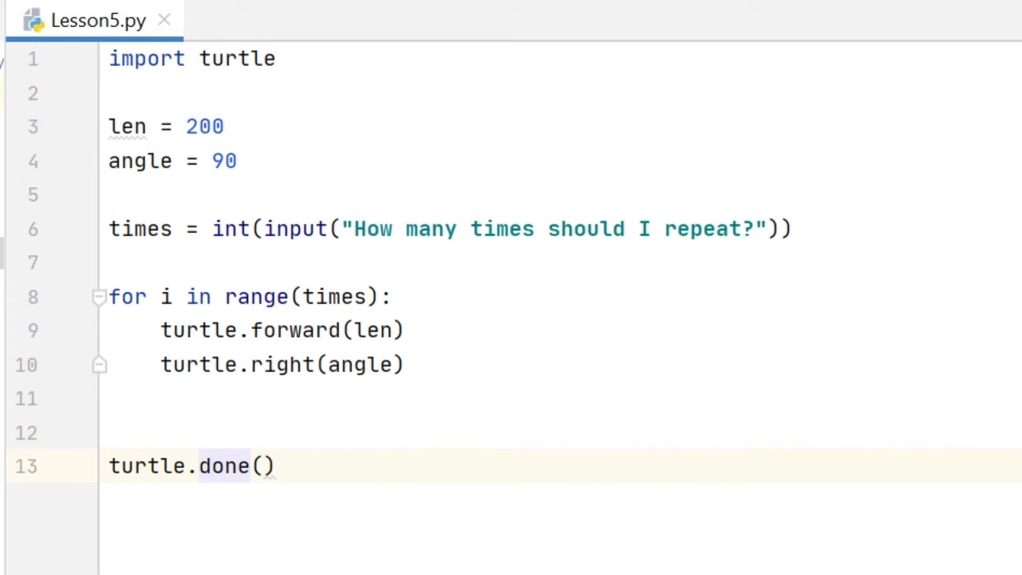
Add print("This is repetition ", i) inside the for loop and run the script.
click(167, 297)
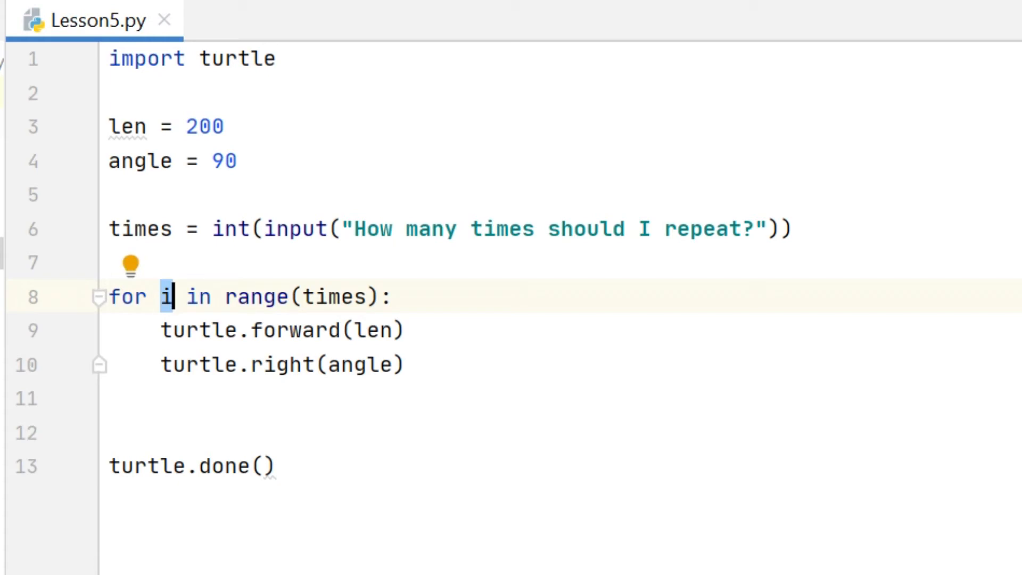
click(404, 364)
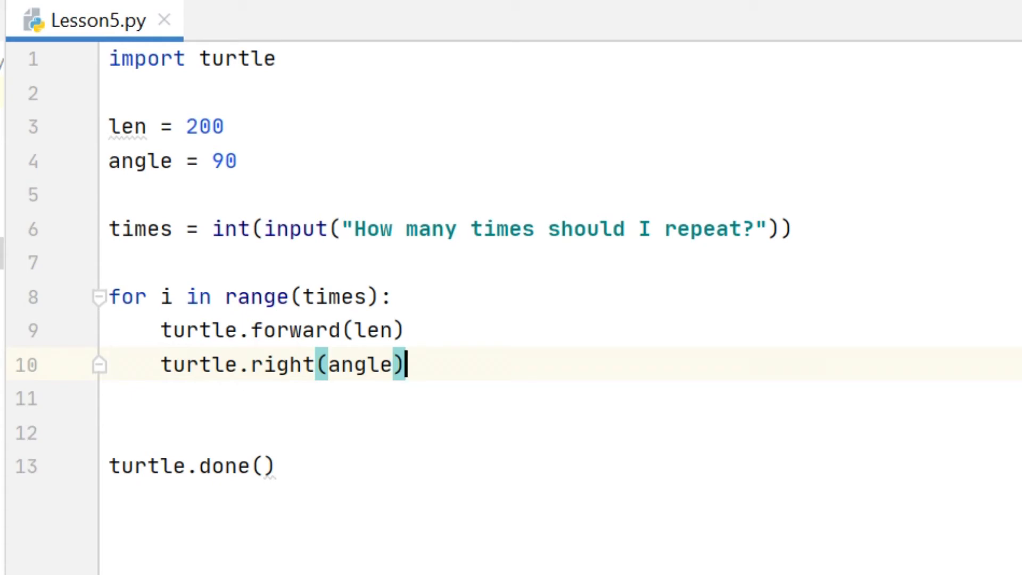
key(enter)
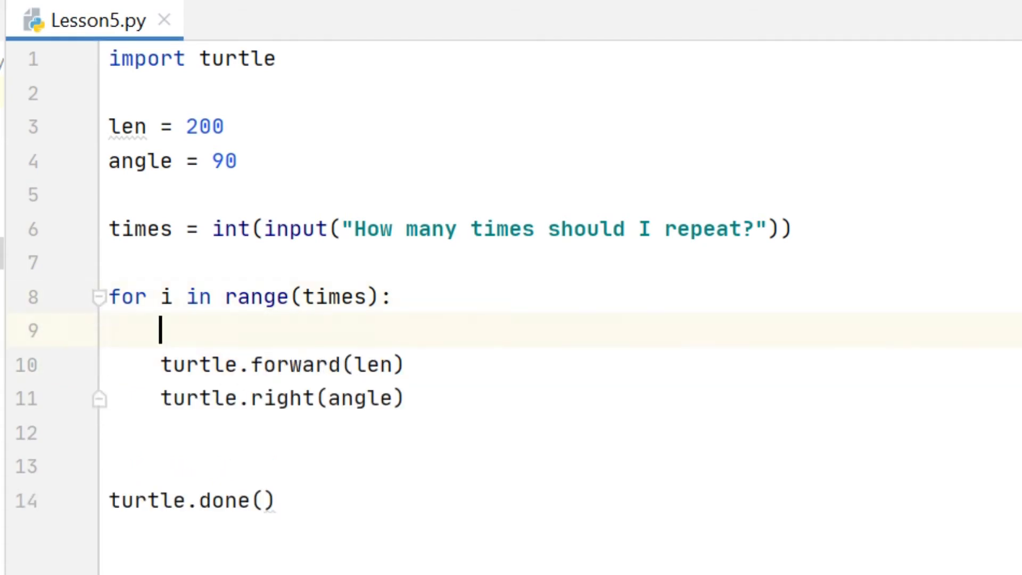
text(print())
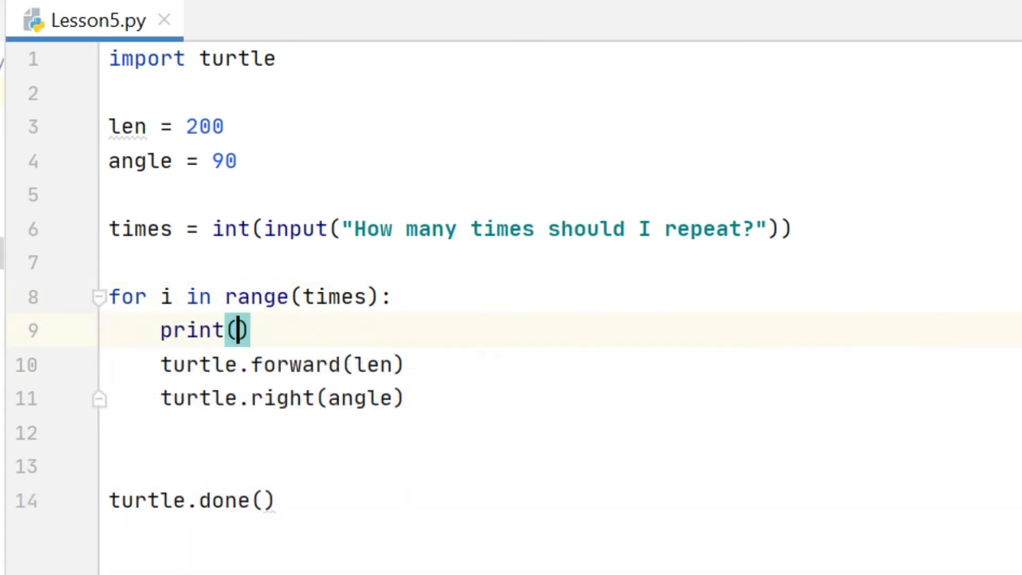
text("This is rep)
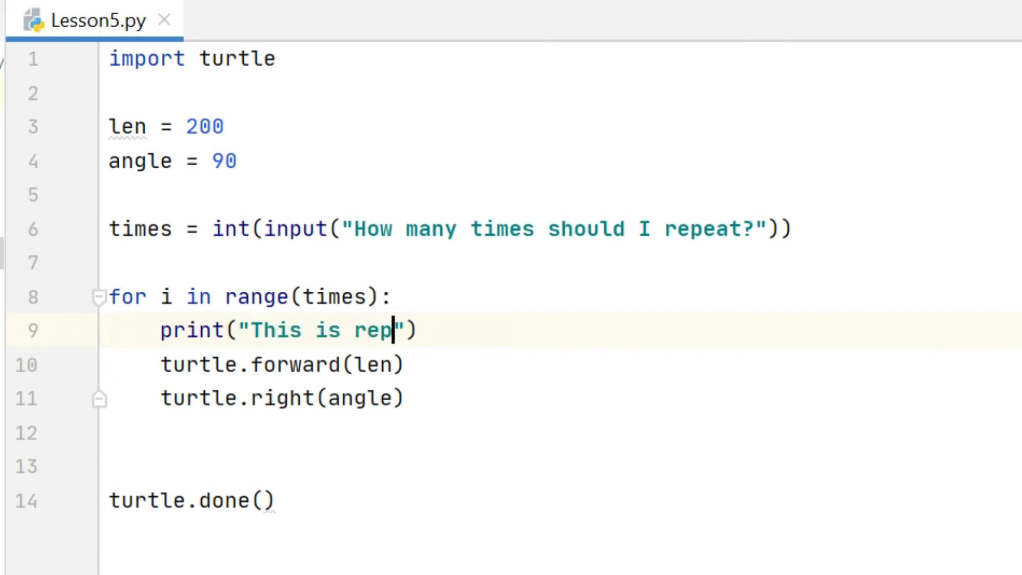
text(etition)
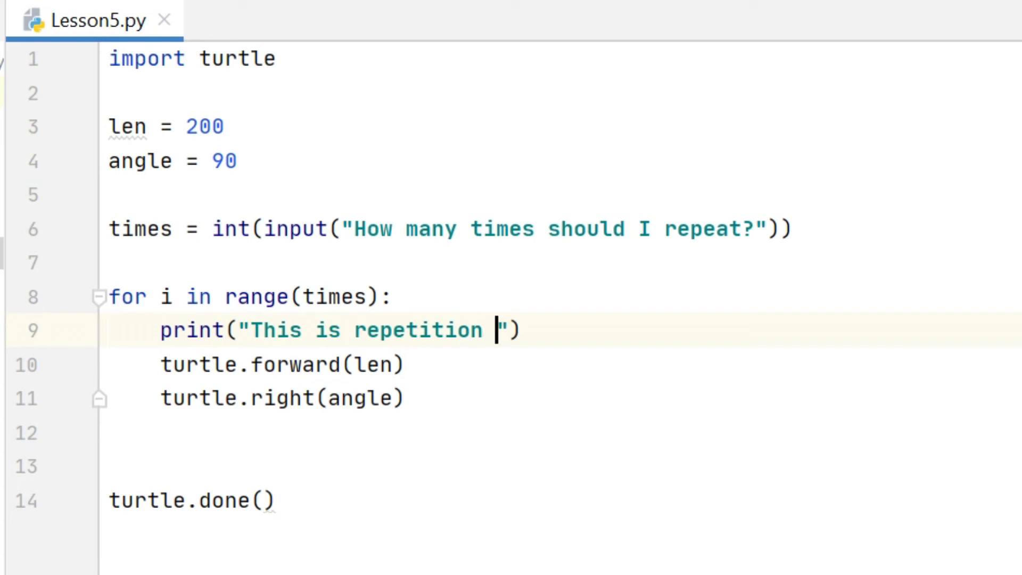
text(, i)
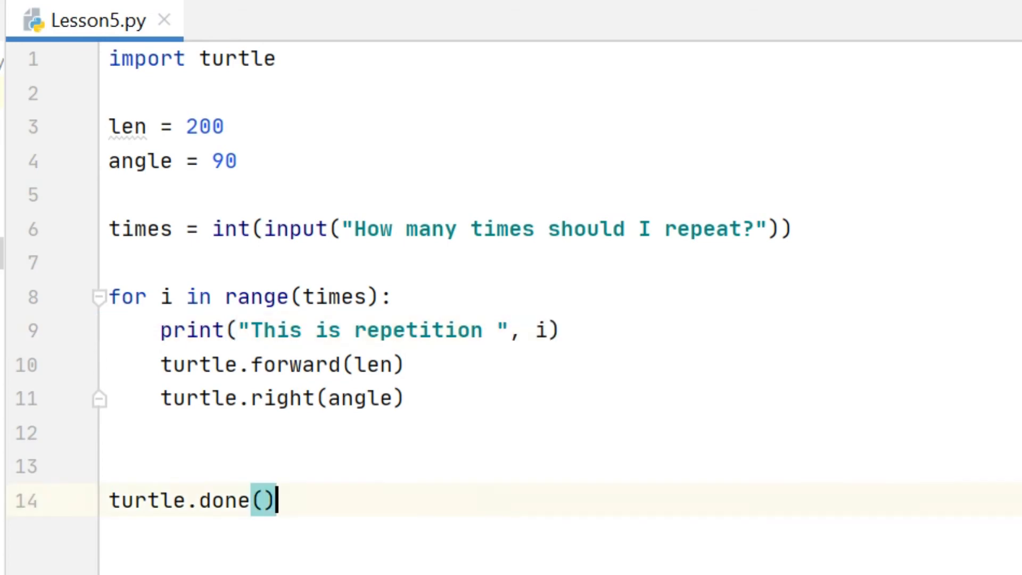
click(109, 466)
text(4)
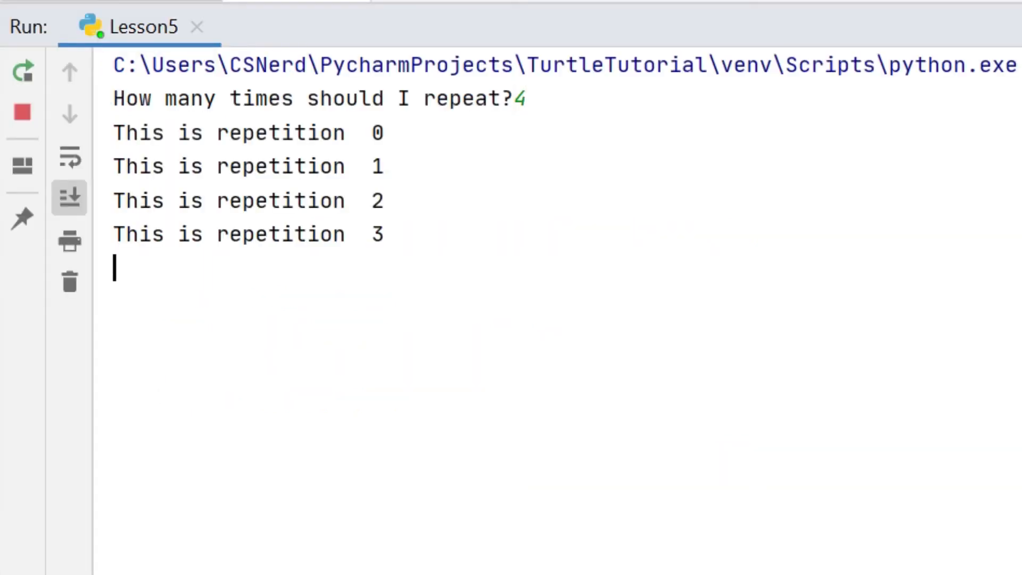
mouse_move(101, 179)
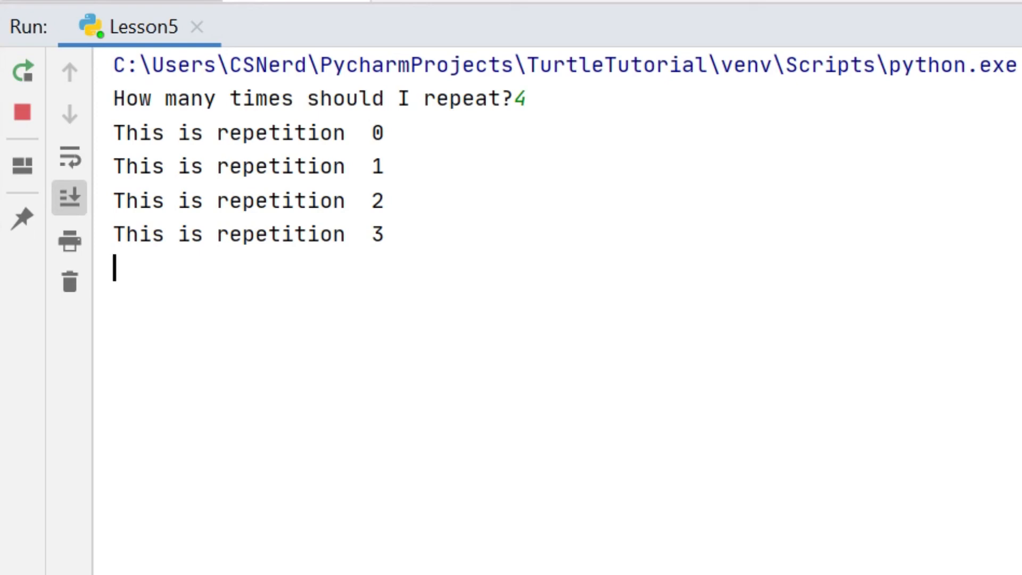
mouse_move(21, 114)
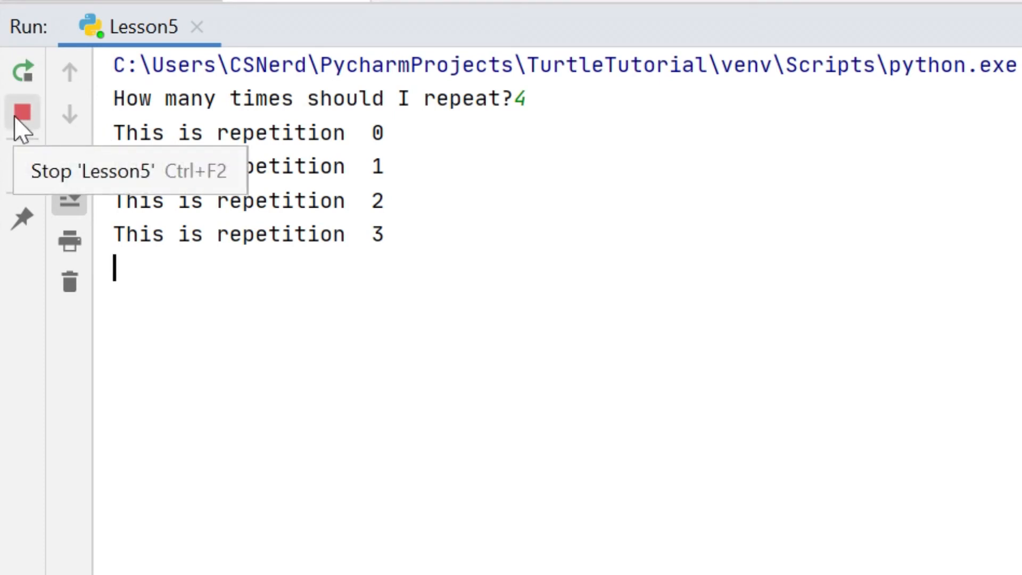
Stop the running Lesson5 script after it prints repetitions 0 to 3.
click(22, 114)
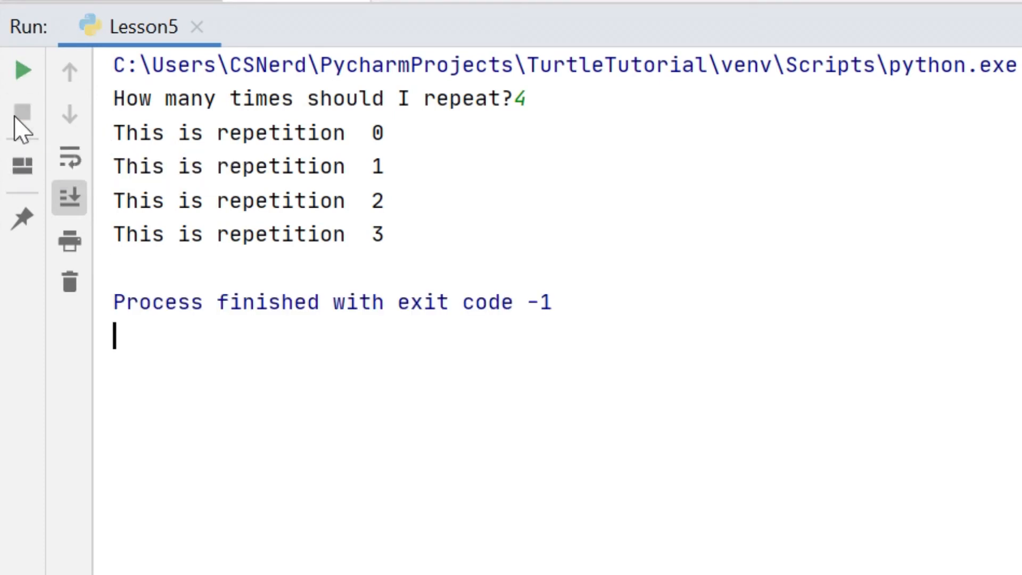